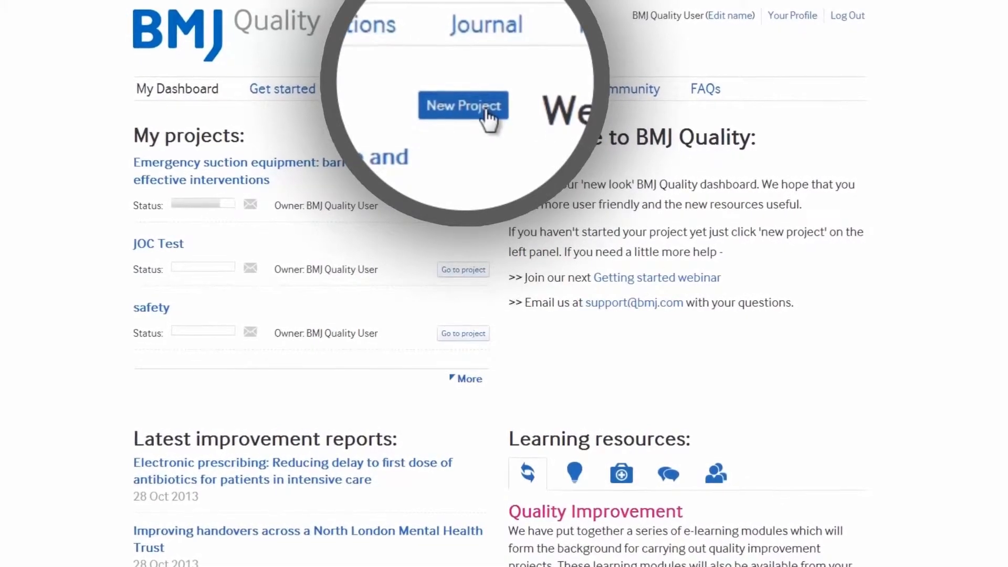
# Start a new project from the dashboard so the Add Project form appears
pyautogui.click(463, 105)
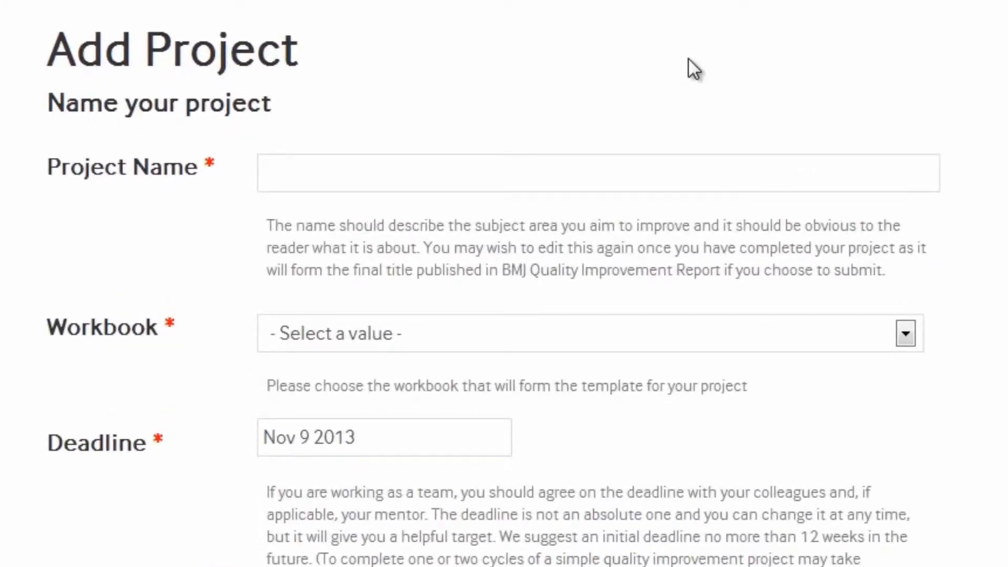
pyautogui.moveTo(652, 152)
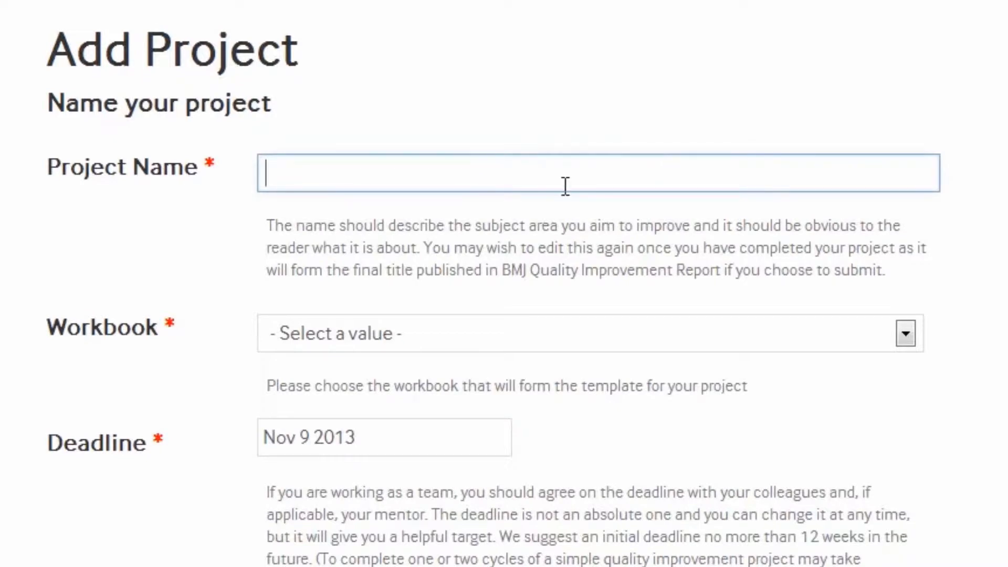
# Enter 'Project Name' as the new project's name
pyautogui.write('Project Name')
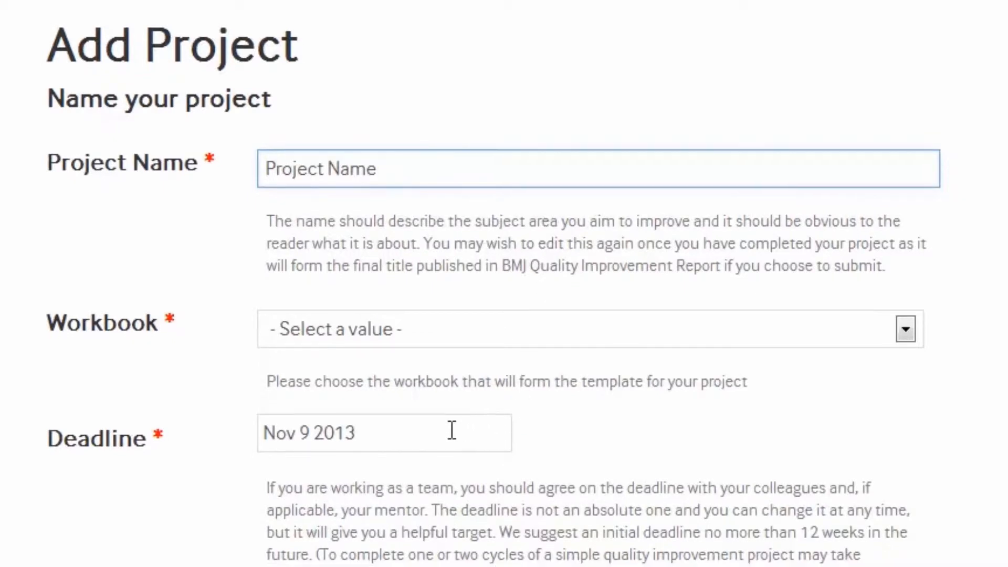
# Set the project deadline to 14 January 2014 using the calendar
pyautogui.click(385, 447)
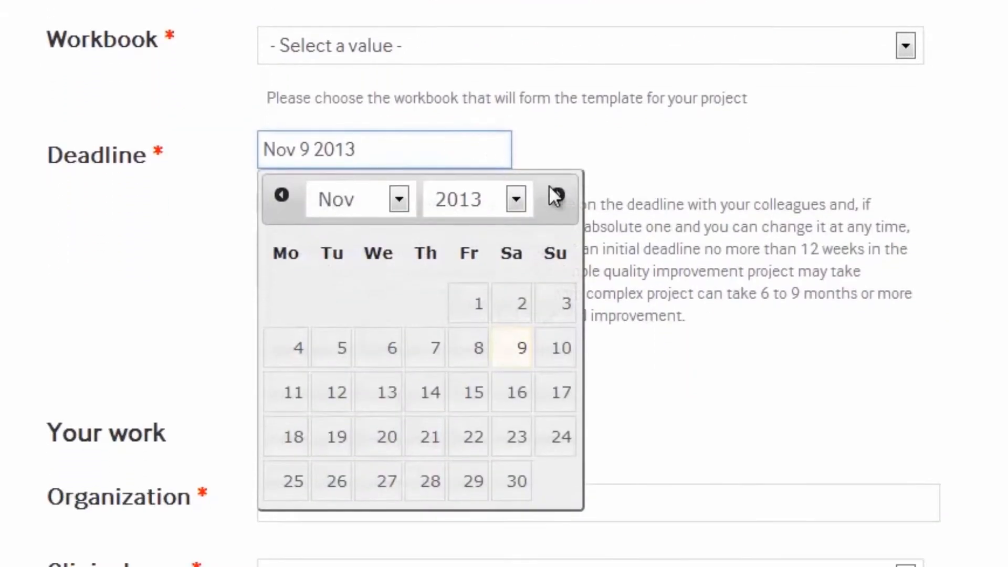
pyautogui.click(557, 198)
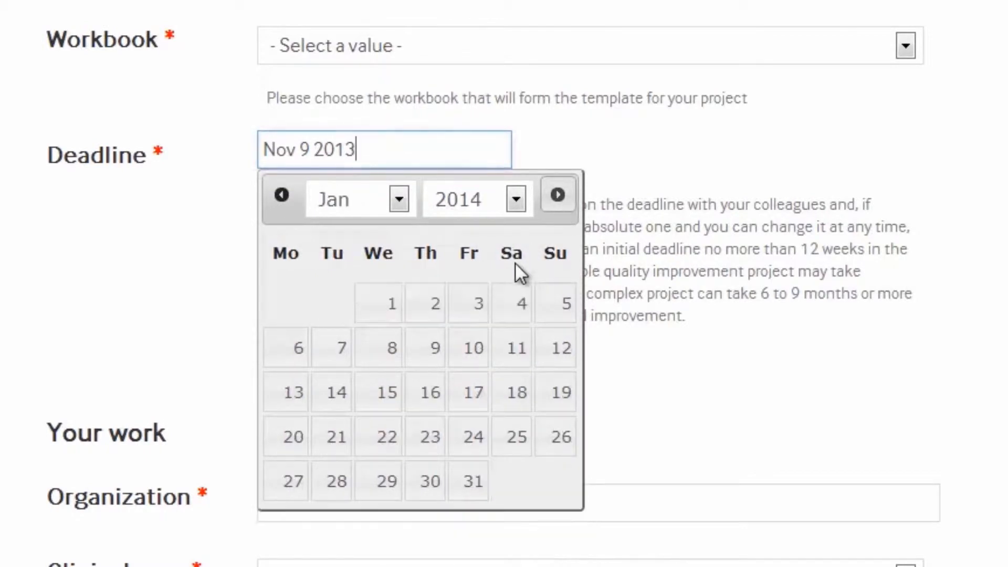
pyautogui.click(332, 392)
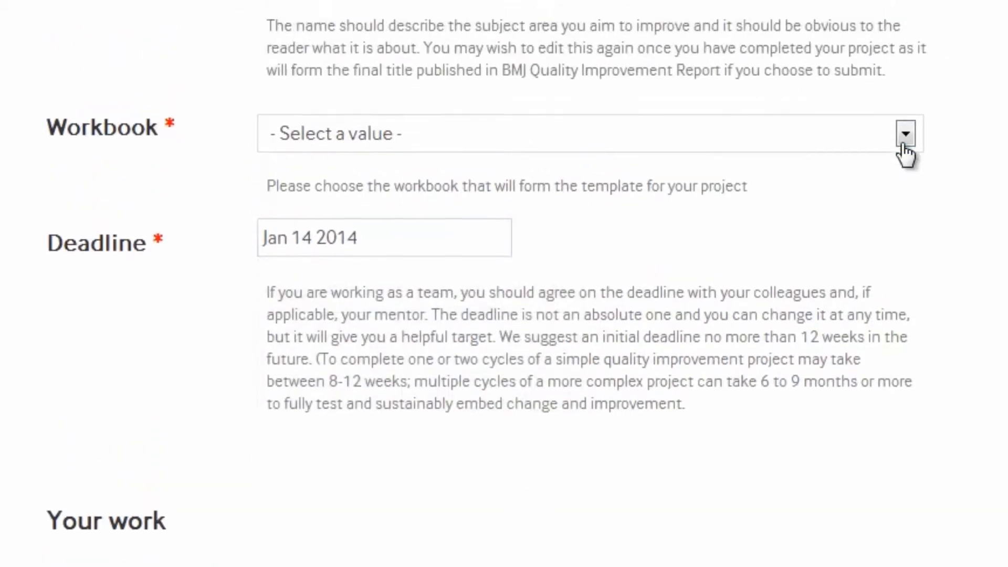
# Choose a workbook template from the Workbook list
pyautogui.click(908, 133)
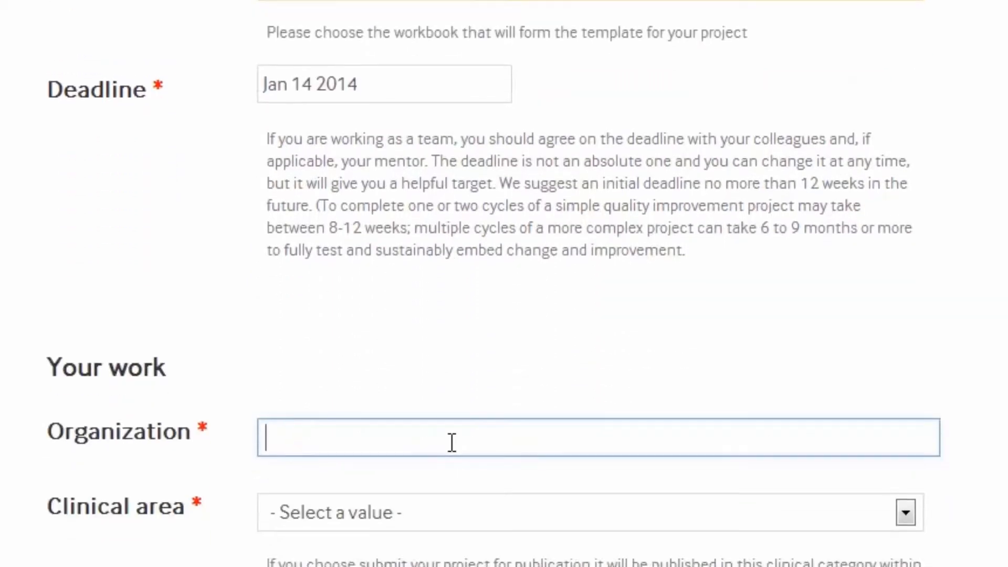
# Enter 'Organization' as the organization and set the clinical area to Palliative care
pyautogui.scroll(-3)
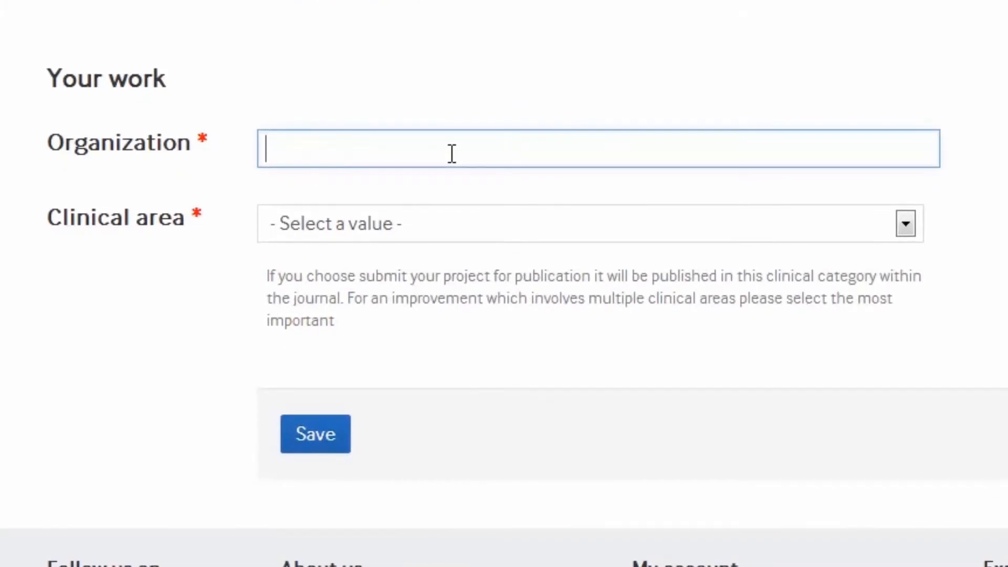
pyautogui.write('Organization')
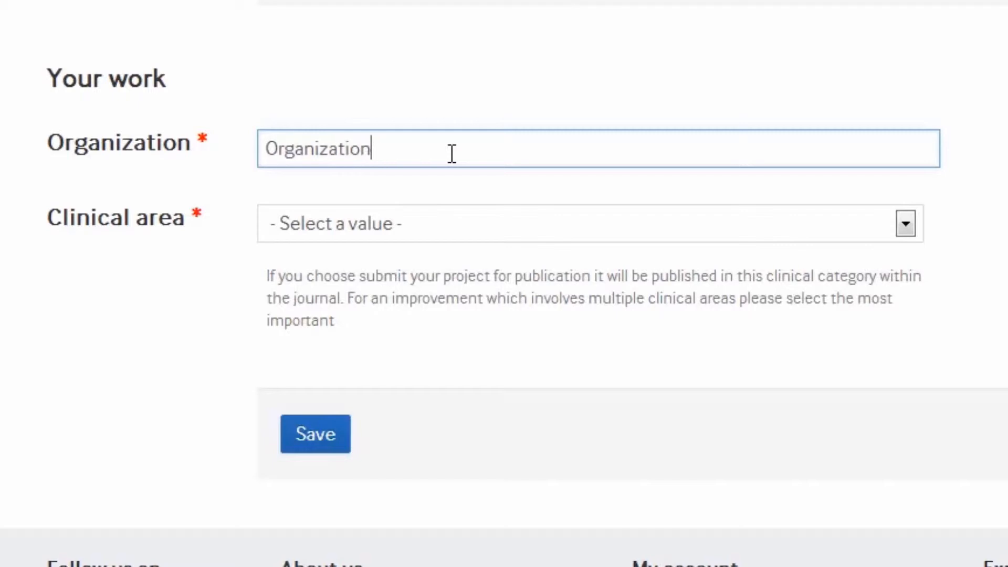
pyautogui.scroll(-3)
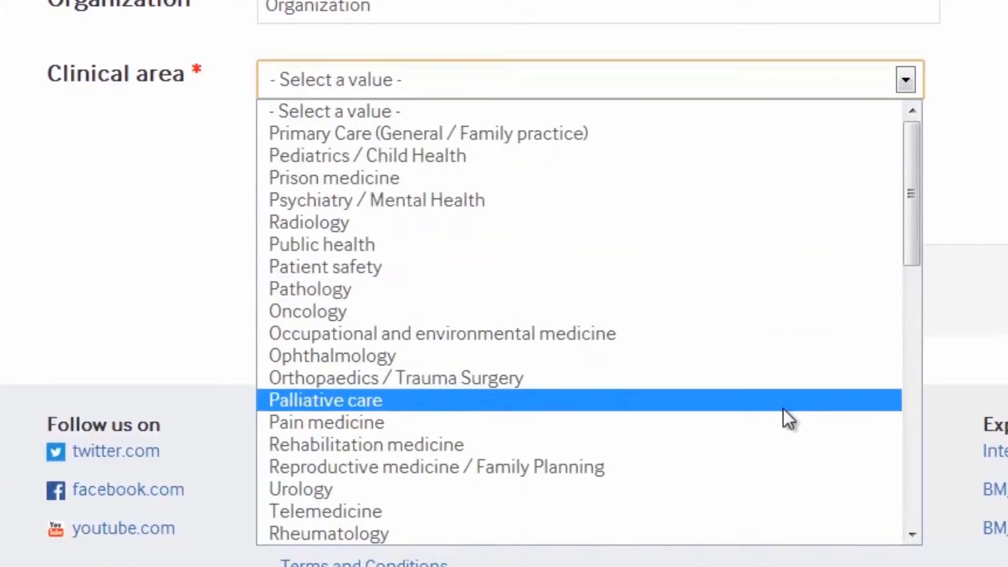
pyautogui.click(327, 400)
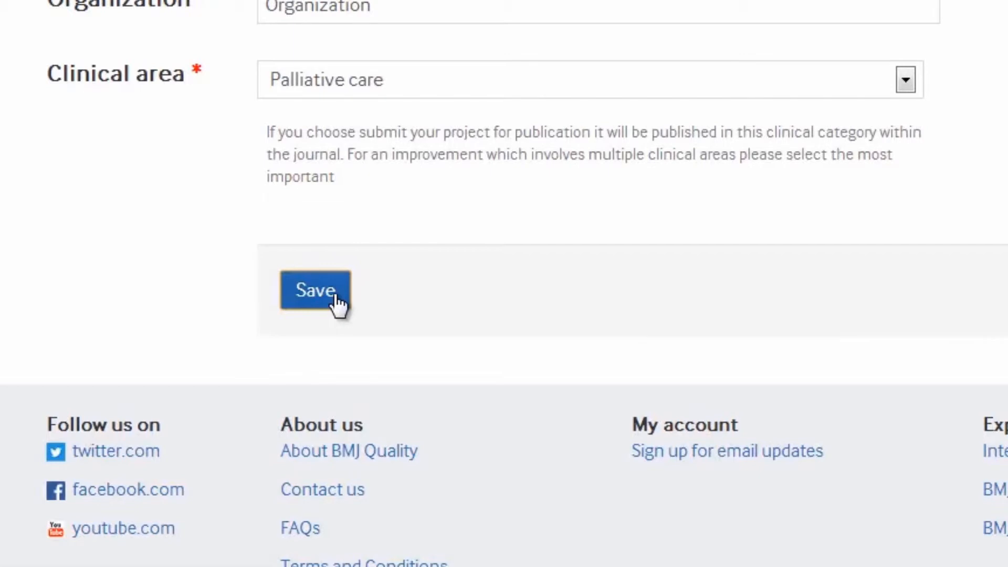
# Save the form to create the project and show its three-section workbook page
pyautogui.click(315, 291)
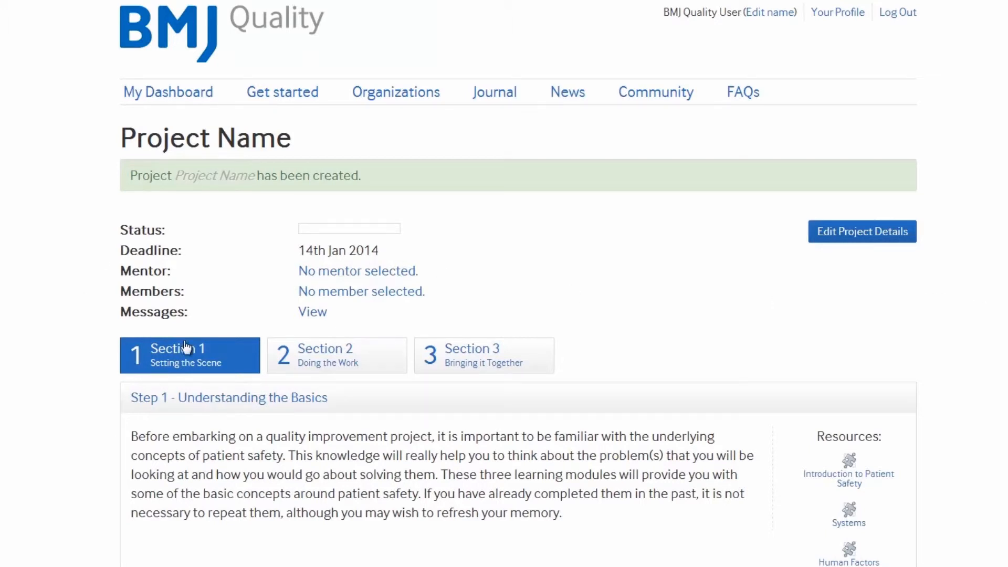
pyautogui.click(483, 355)
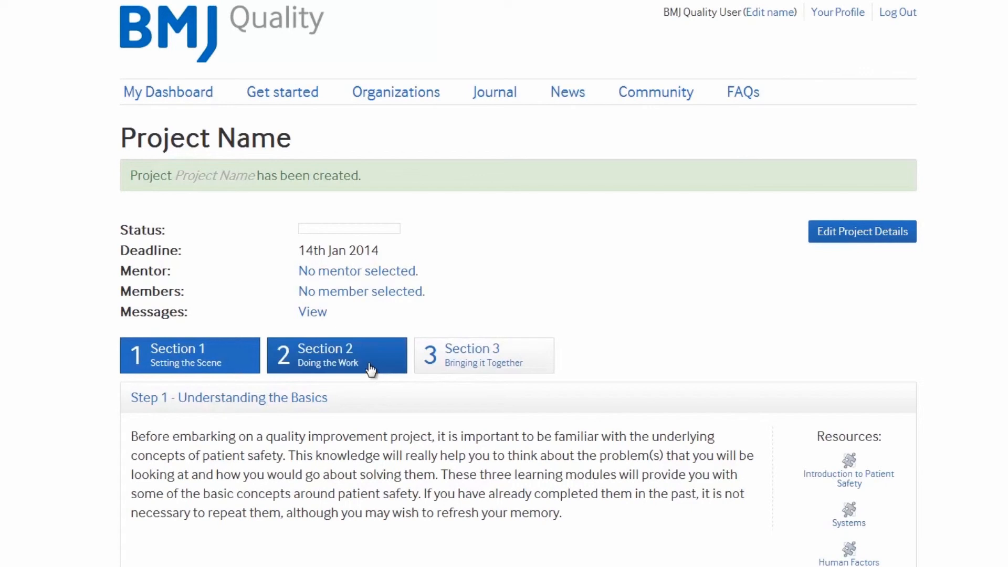
pyautogui.click(336, 355)
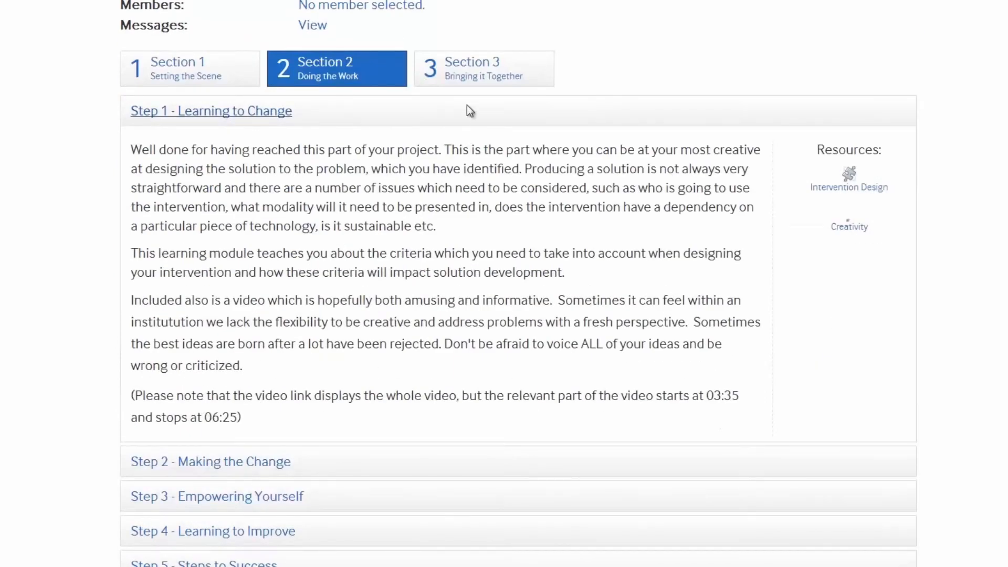
pyautogui.click(484, 69)
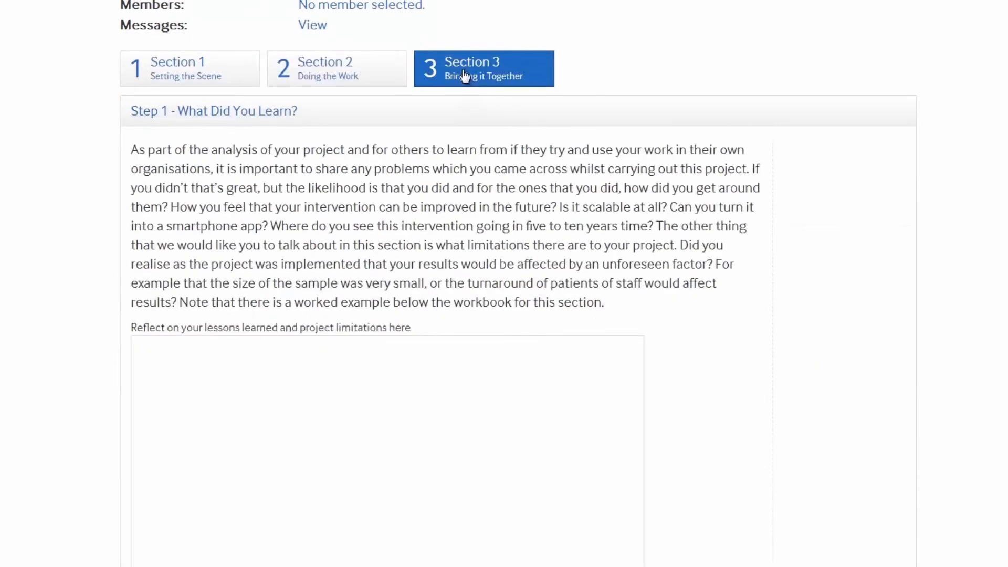
pyautogui.click(190, 68)
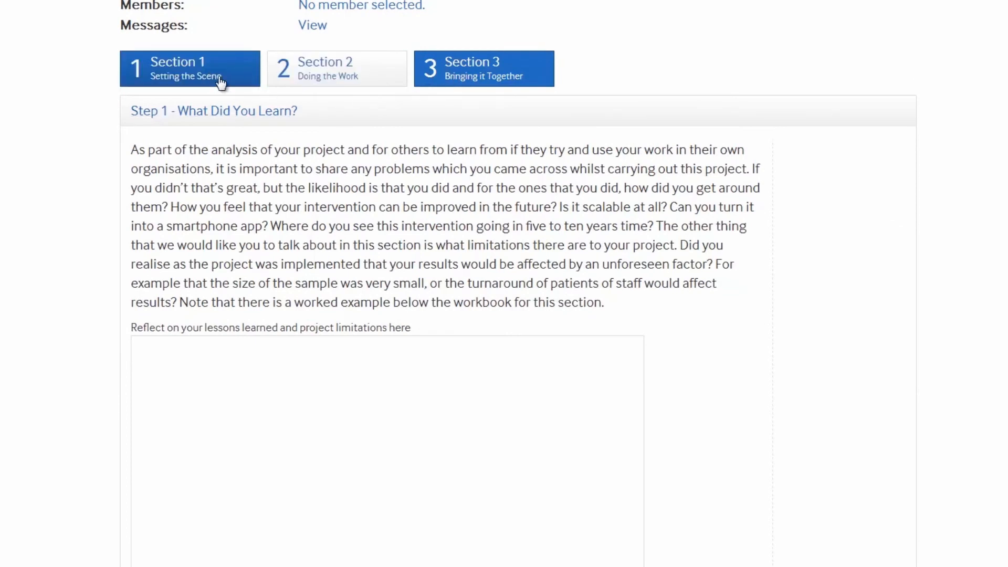
pyautogui.click(189, 69)
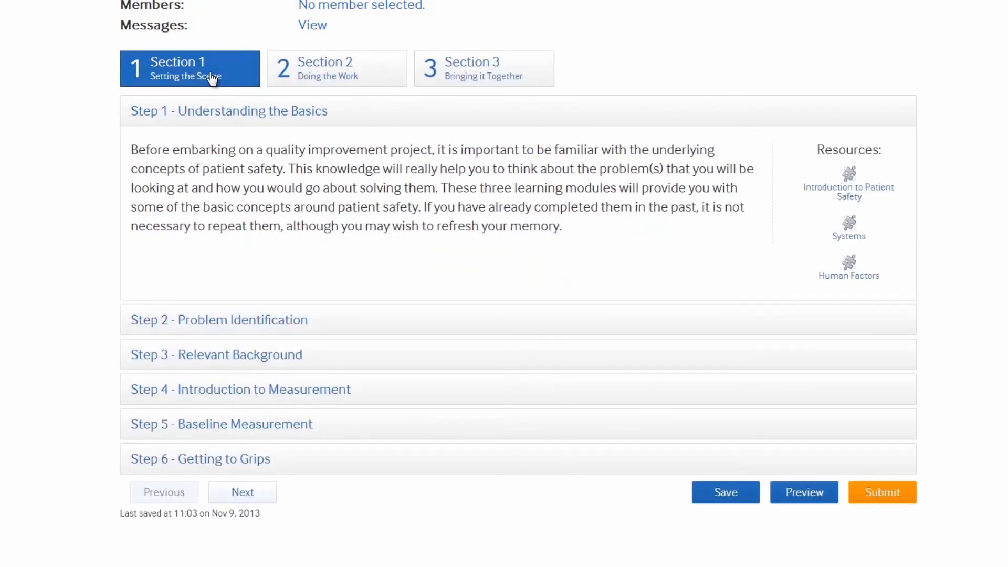